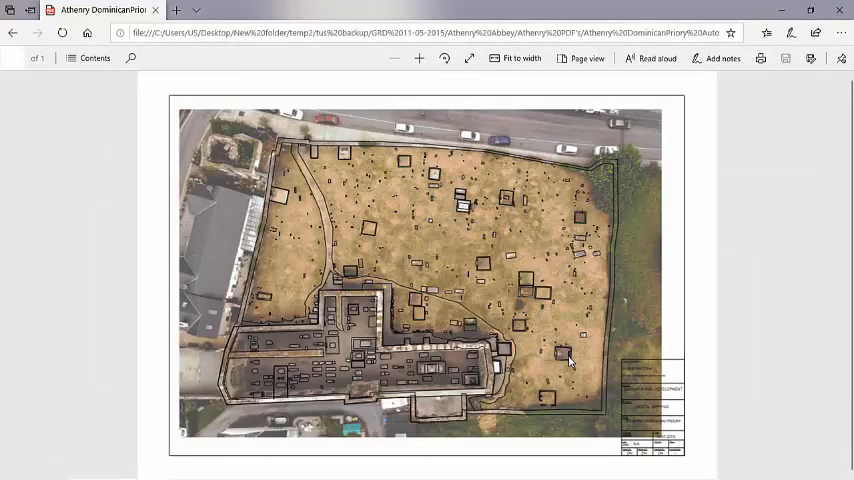
{"action": "mouse_move", "coordinate": [652, 180]}
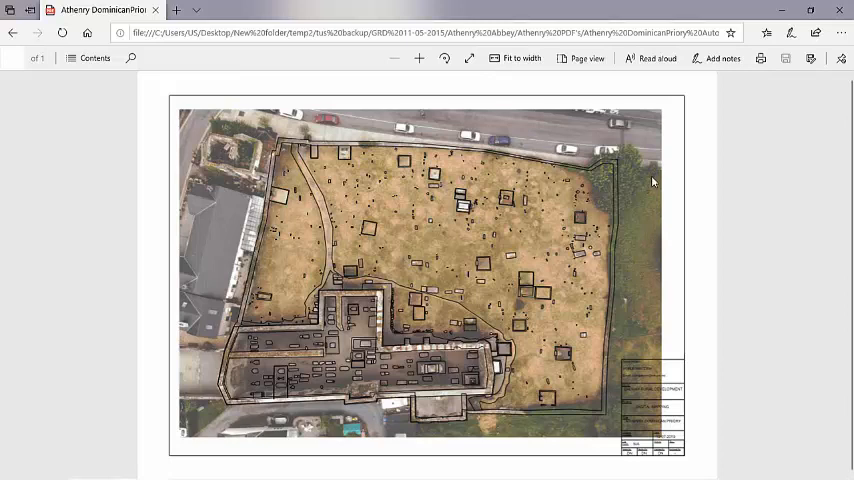
{"action": "mouse_move", "coordinate": [324, 190]}
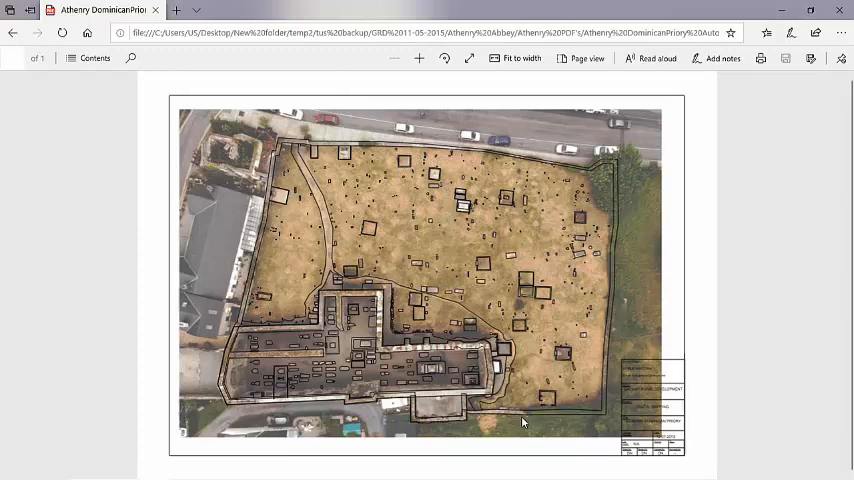
{"action": "mouse_move", "coordinate": [630, 196]}
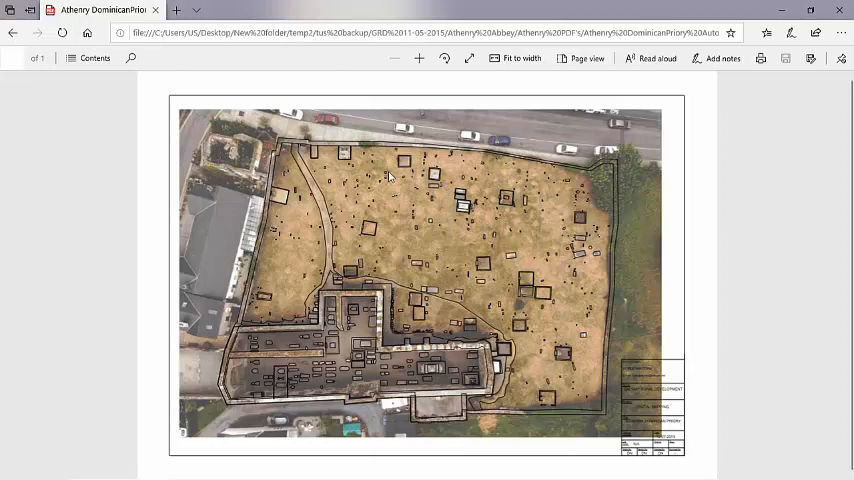
{"action": "mouse_move", "coordinate": [450, 280]}
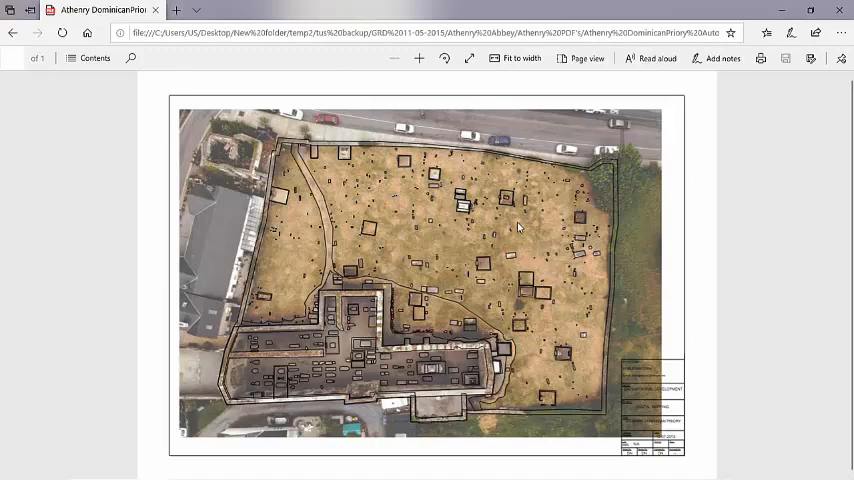
{"action": "mouse_move", "coordinate": [372, 308]}
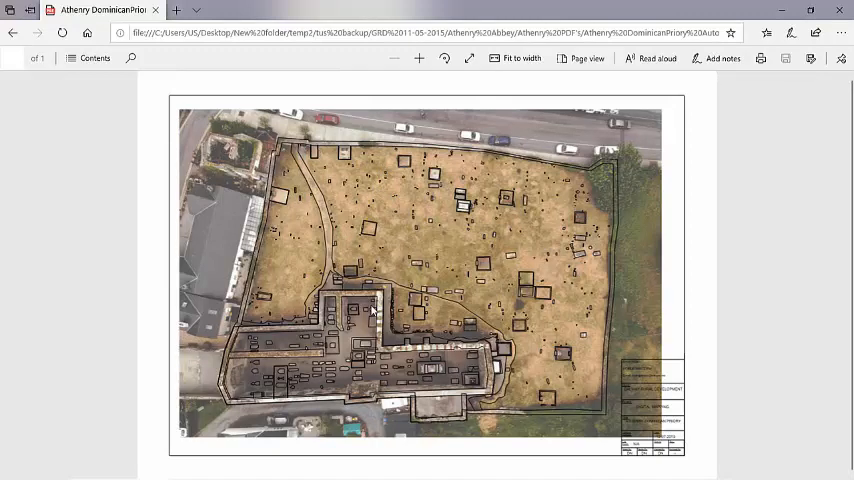
{"action": "mouse_move", "coordinate": [452, 292]}
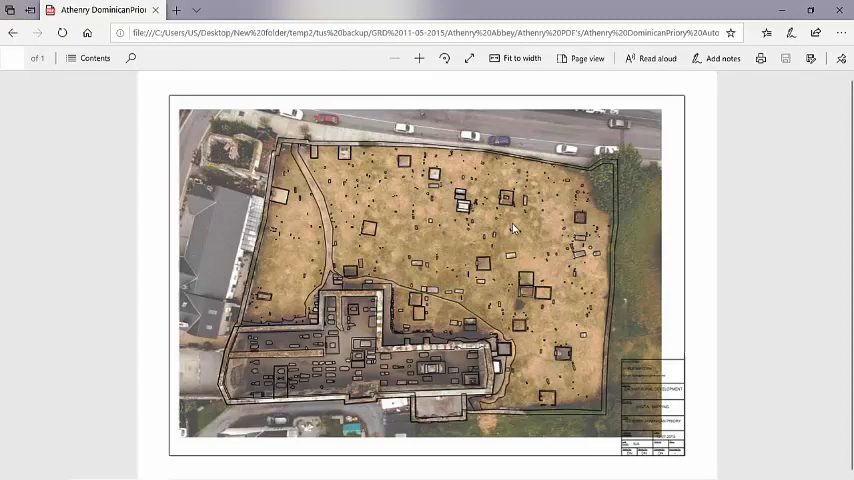
{"action": "mouse_move", "coordinate": [516, 266]}
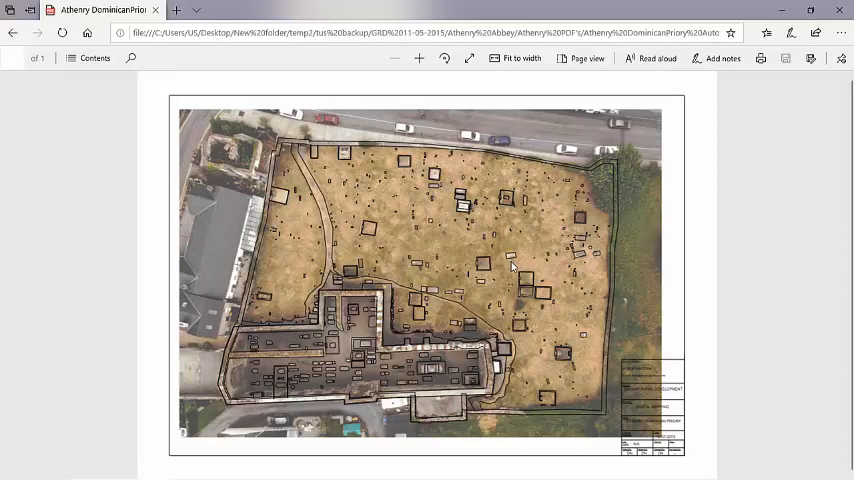
{"action": "mouse_move", "coordinate": [492, 250]}
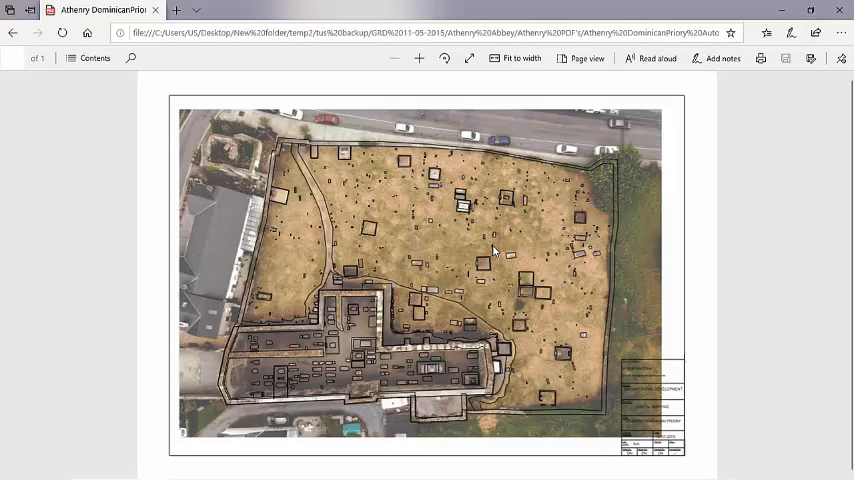
{"action": "mouse_move", "coordinate": [672, 308]}
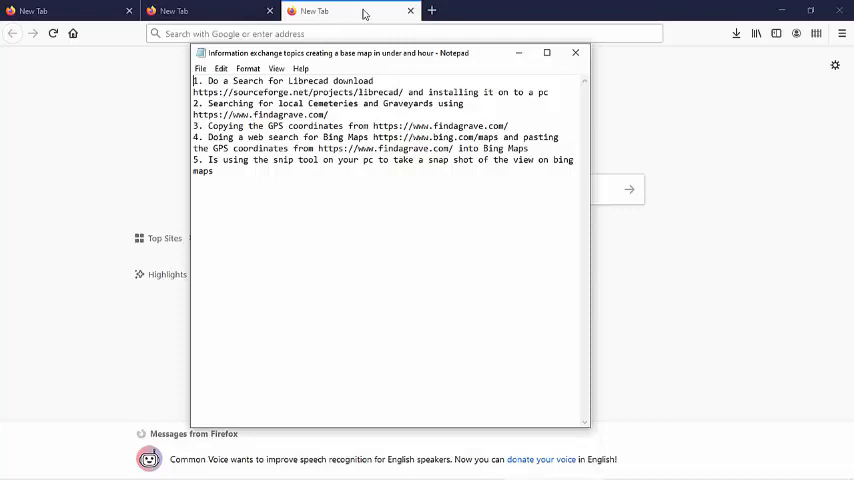
{"action": "mouse_move", "coordinate": [364, 16]}
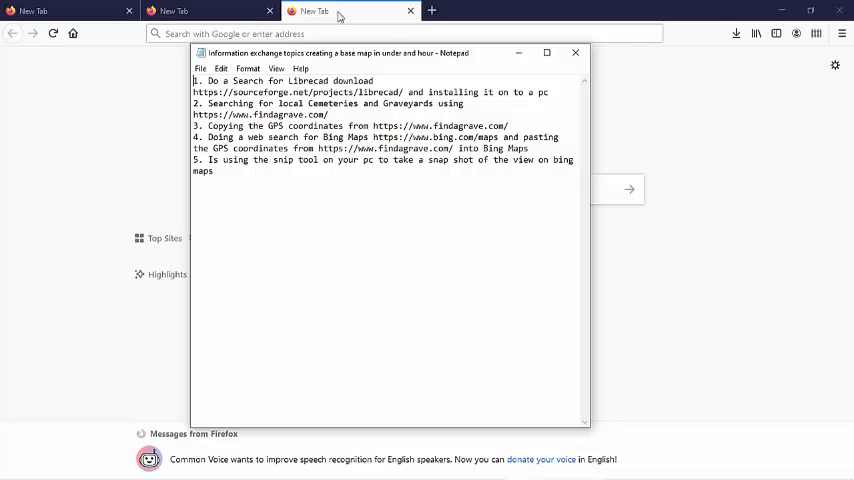
{"action": "mouse_move", "coordinate": [336, 60]}
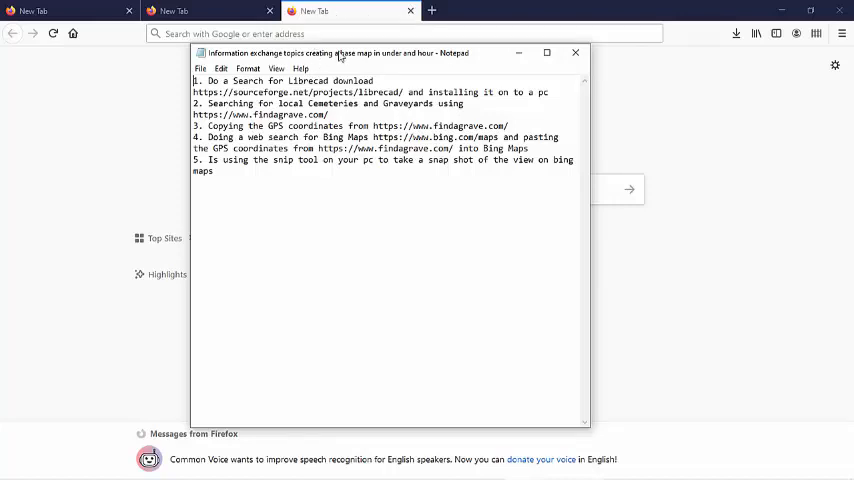
- Bring the blank Firefox new tab forward, setting the Notepad step list aside
{"action": "left_click", "coordinate": [574, 52]}
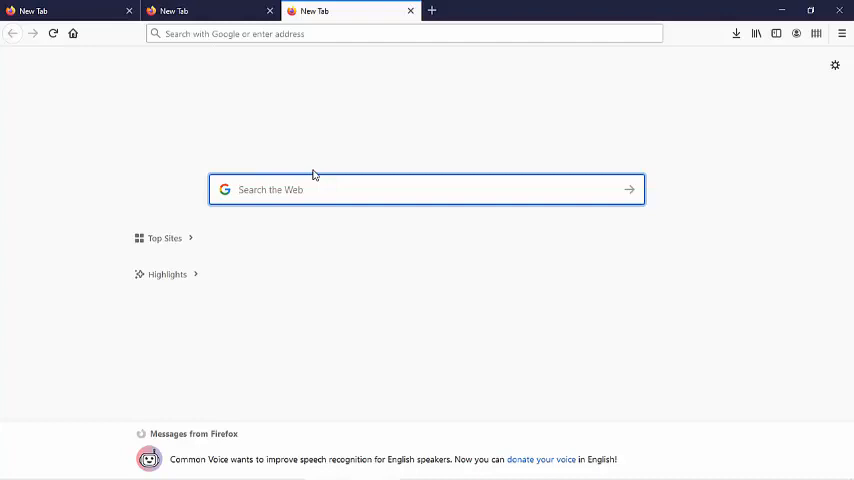
- Search Google for 'librecad download' and open the official LibreCAD site result
{"action": "type", "text": "librecad download"}
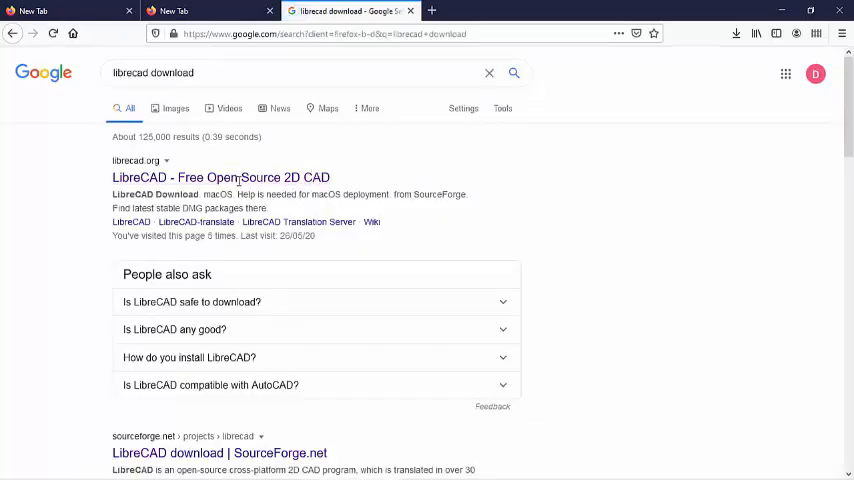
{"action": "mouse_move", "coordinate": [240, 178]}
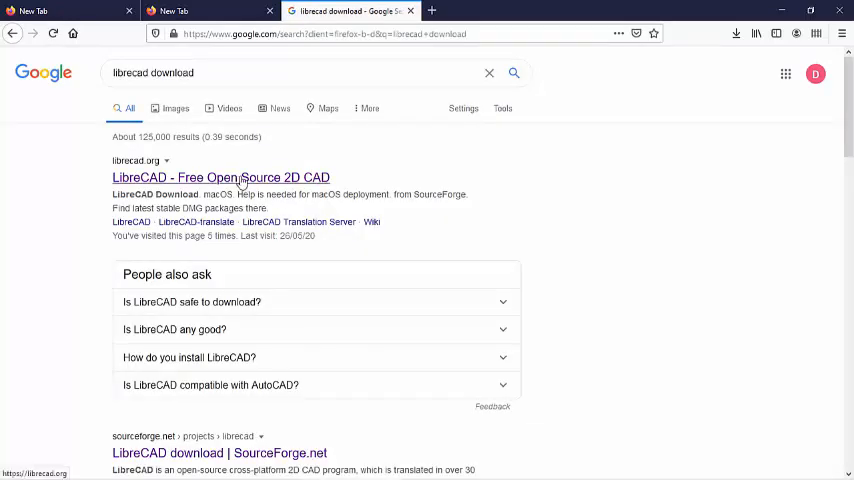
{"action": "left_click", "coordinate": [220, 176]}
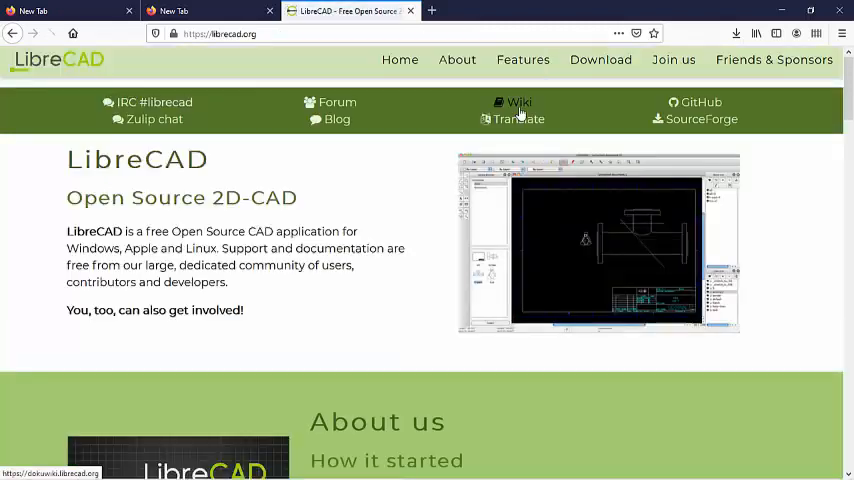
{"action": "mouse_move", "coordinate": [600, 62]}
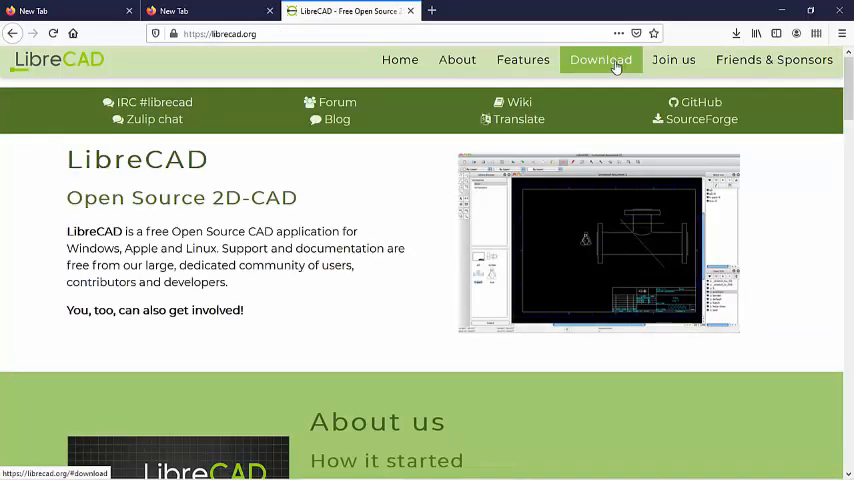
- Reach the SourceForge Windows builds from LibreCAD's download page and start the latest installer download
{"action": "left_click", "coordinate": [600, 60]}
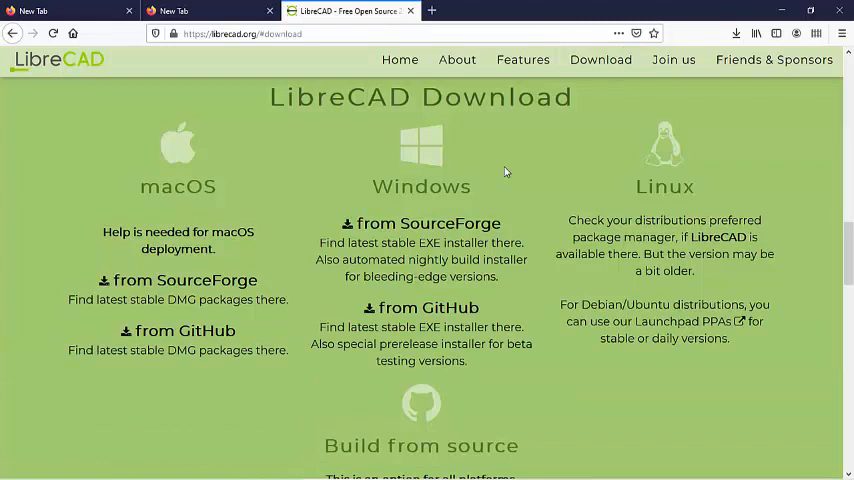
{"action": "mouse_move", "coordinate": [412, 224]}
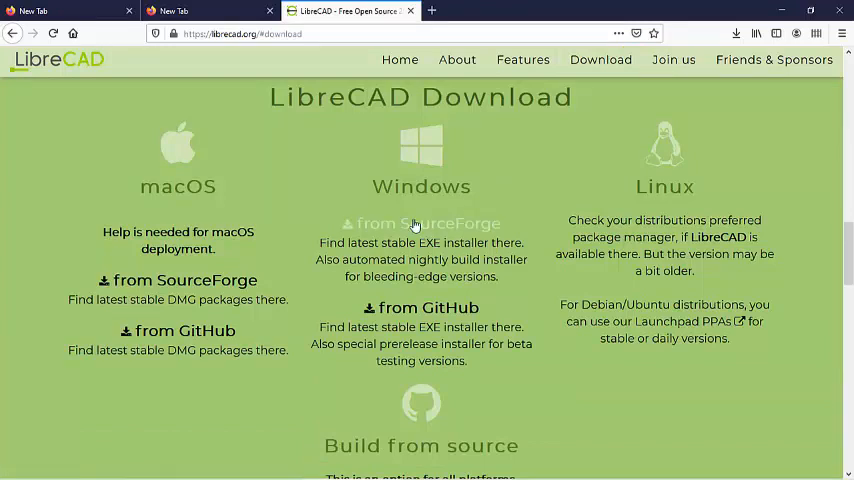
{"action": "mouse_move", "coordinate": [358, 228]}
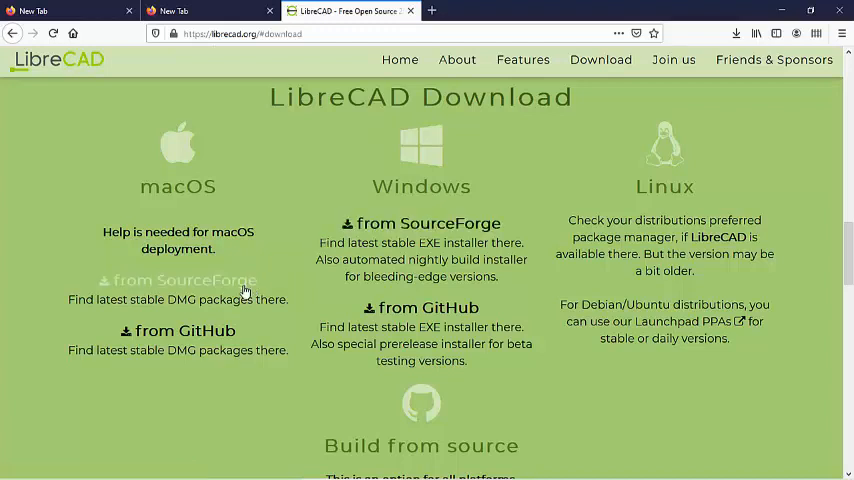
{"action": "mouse_move", "coordinate": [174, 286]}
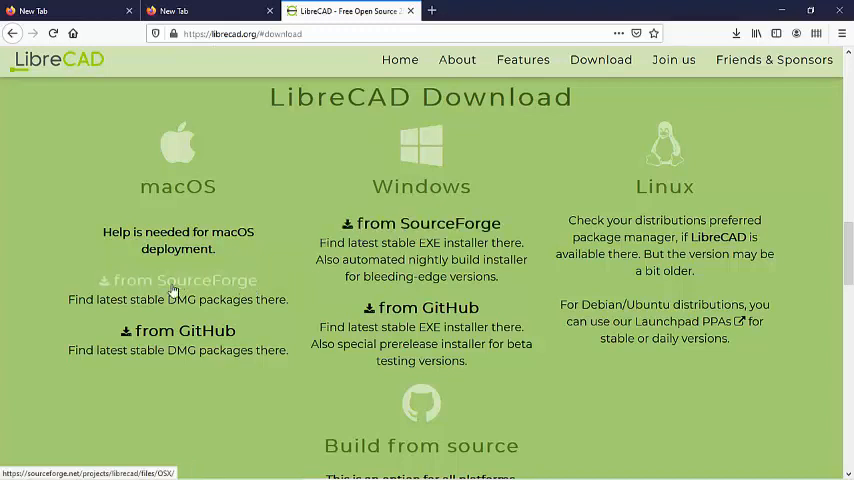
{"action": "mouse_move", "coordinate": [218, 280]}
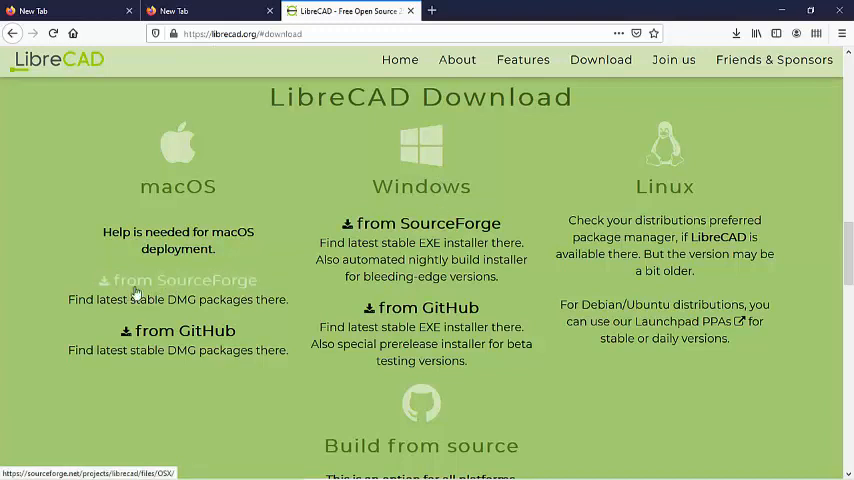
{"action": "mouse_move", "coordinate": [184, 282]}
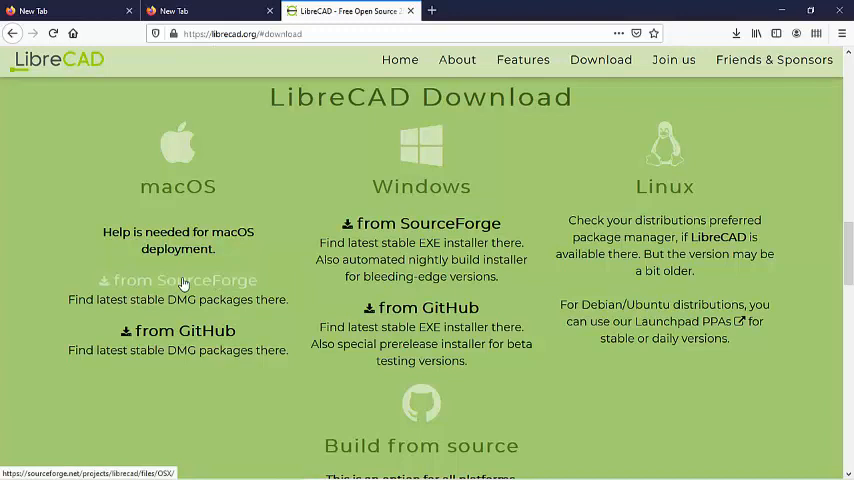
{"action": "mouse_move", "coordinate": [438, 224]}
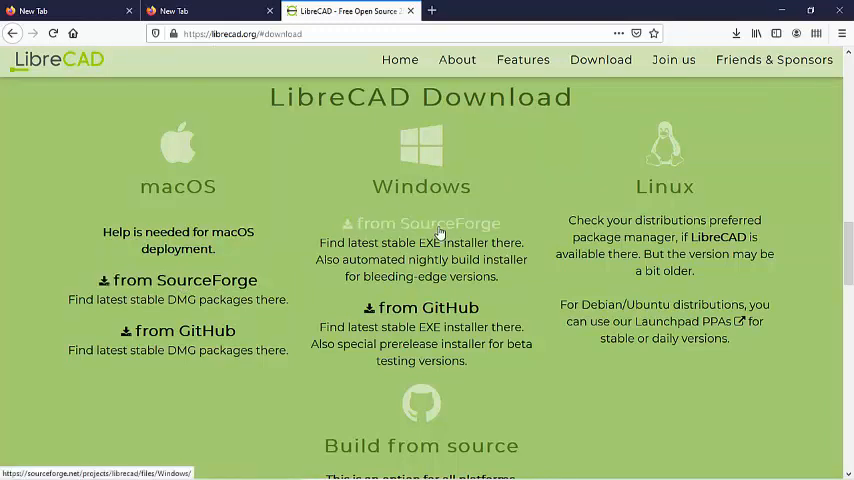
{"action": "left_click", "coordinate": [428, 224]}
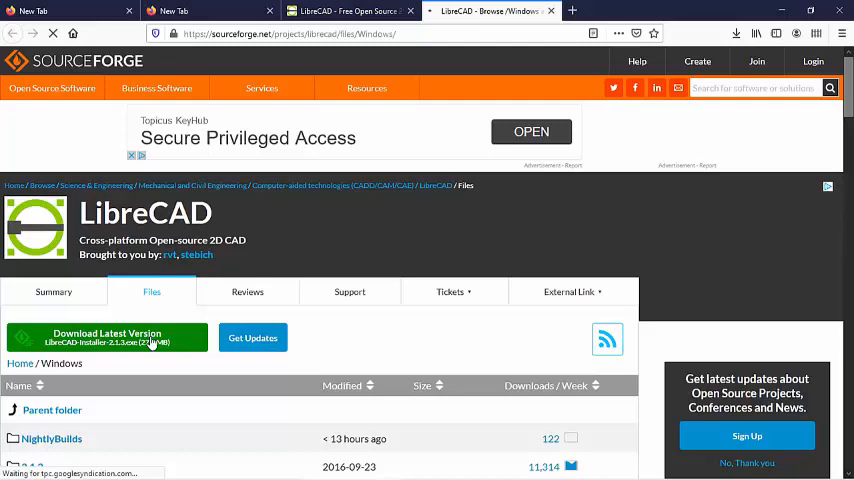
{"action": "left_click", "coordinate": [108, 336]}
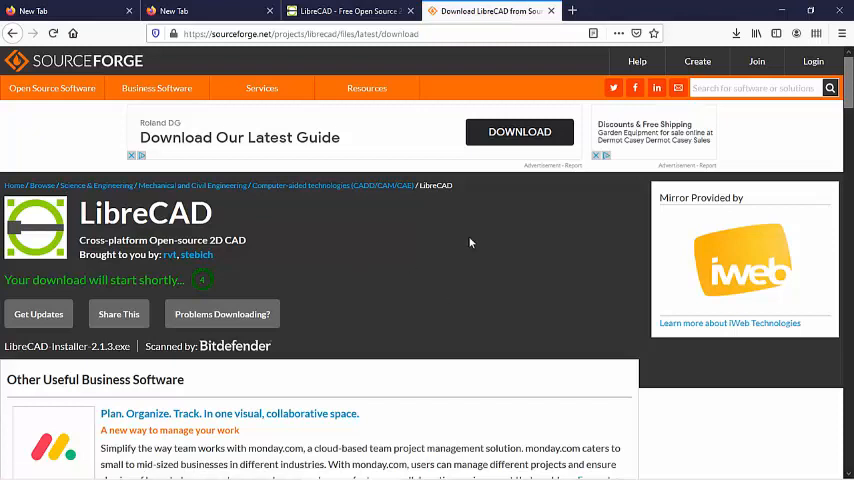
{"action": "mouse_move", "coordinate": [504, 264]}
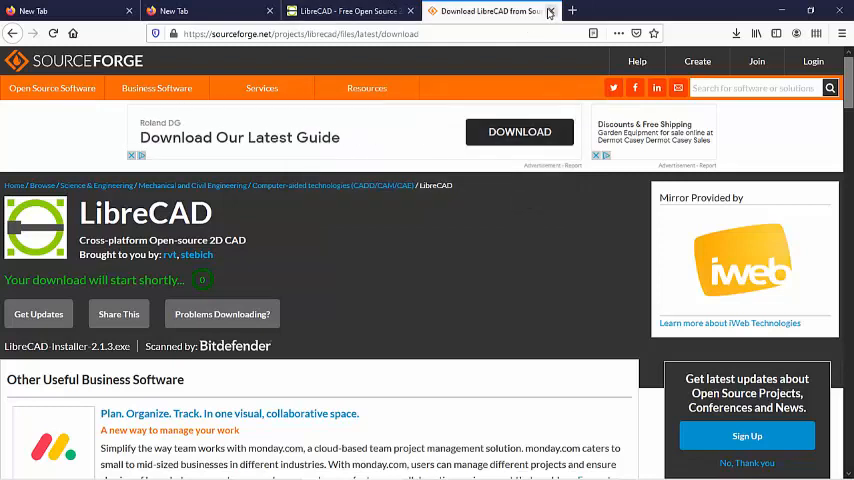
- Close the SourceForge download page once the LibreCAD 2.1.3 installer has downloaded
{"action": "left_click", "coordinate": [562, 12]}
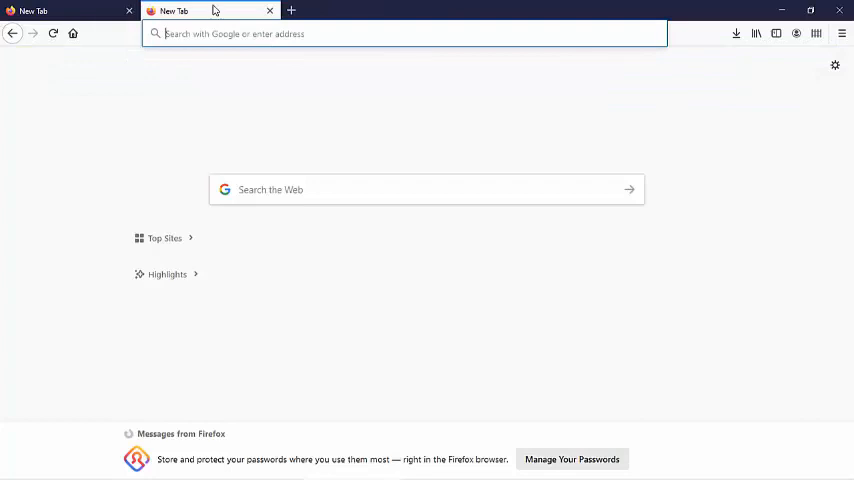
{"action": "mouse_move", "coordinate": [214, 14]}
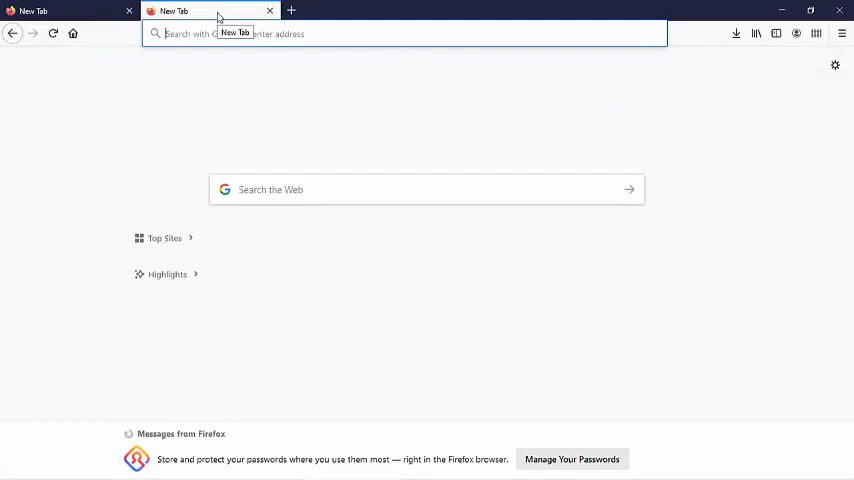
- On findagrave.com, search cemetery location 'Loughrea, County Galway, Ireland' for memorial records
{"action": "type", "text": "findagrave.com"}
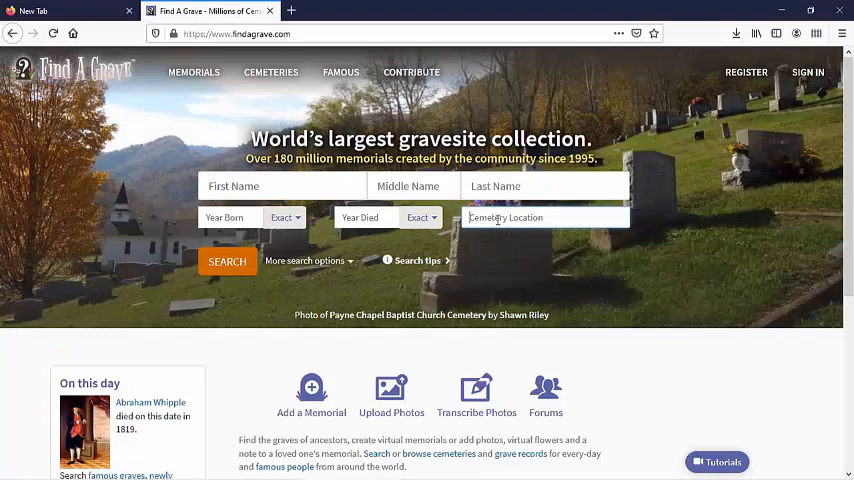
{"action": "type", "text": "lougher"}
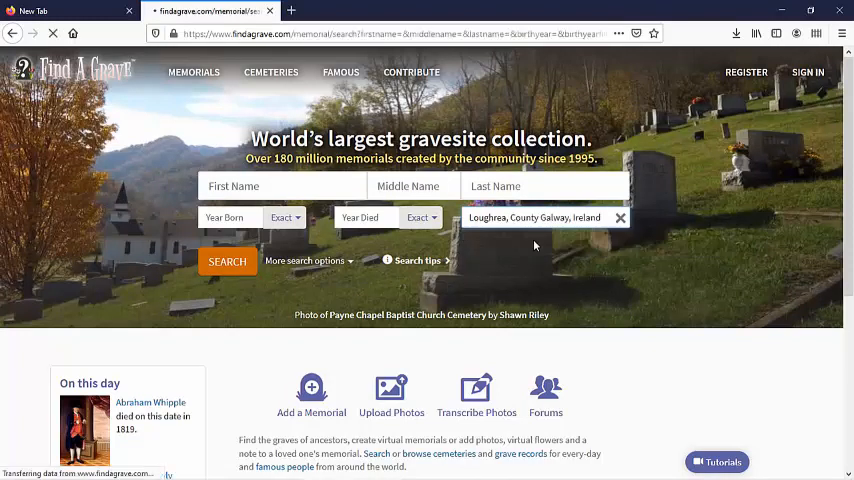
{"action": "left_click", "coordinate": [228, 260]}
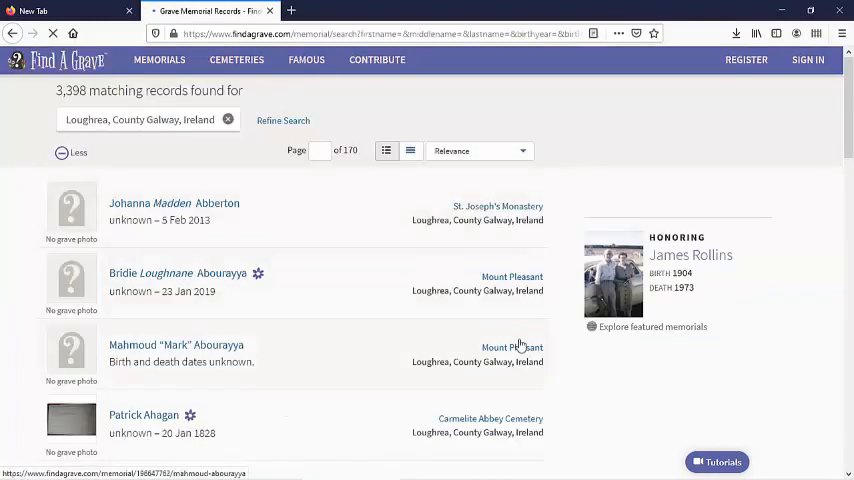
{"action": "scroll", "scroll_direction": "down", "scroll_amount": 3}
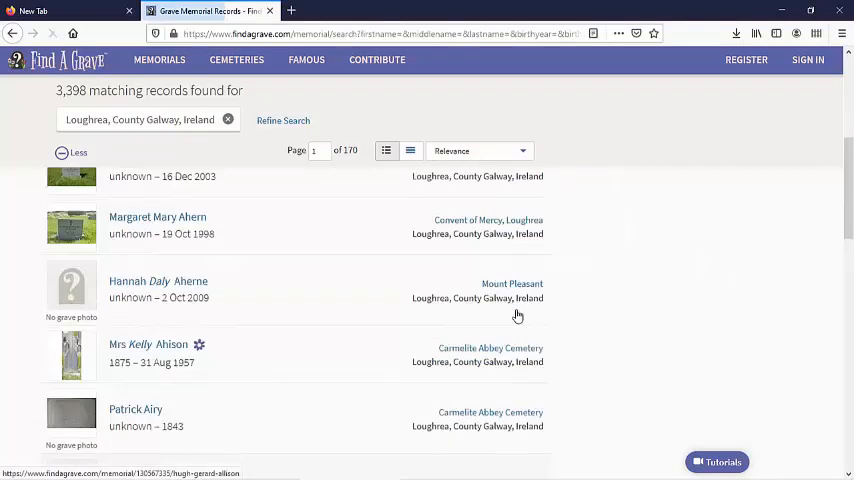
- Open the Garrybreeda Cemetery page from the Loughrea memorial results
{"action": "scroll", "scroll_direction": "down", "scroll_amount": 3}
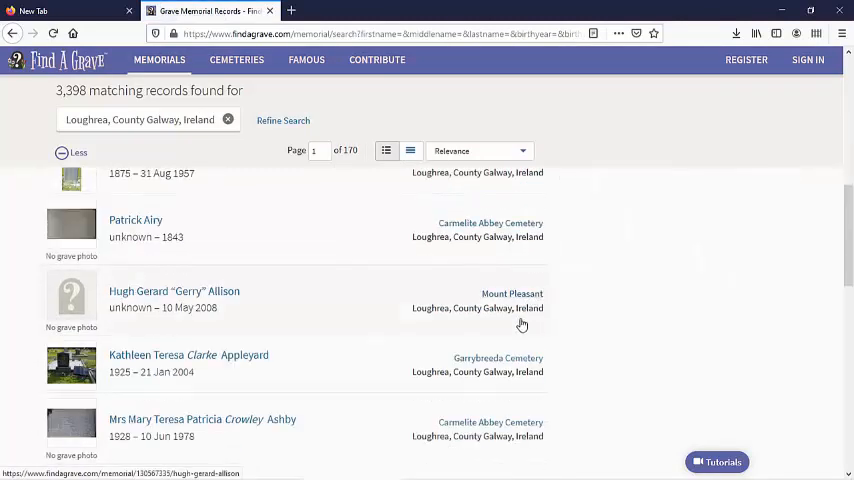
{"action": "scroll", "scroll_direction": "down", "scroll_amount": 3}
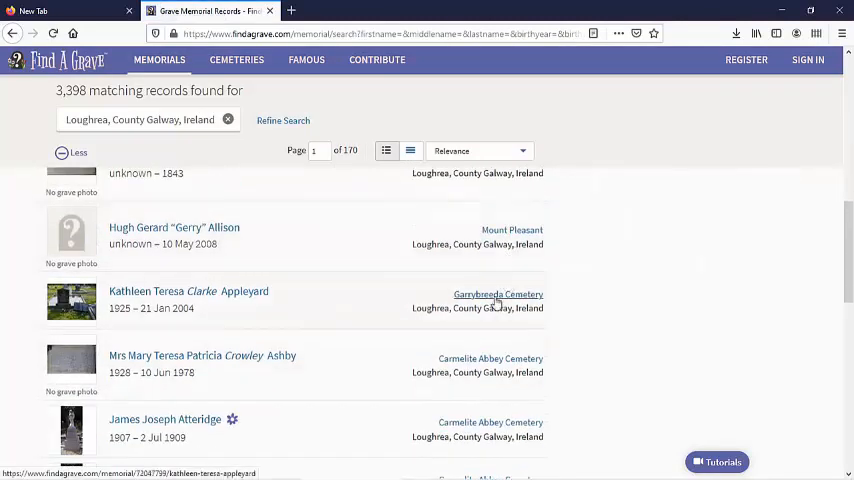
{"action": "left_click", "coordinate": [498, 294]}
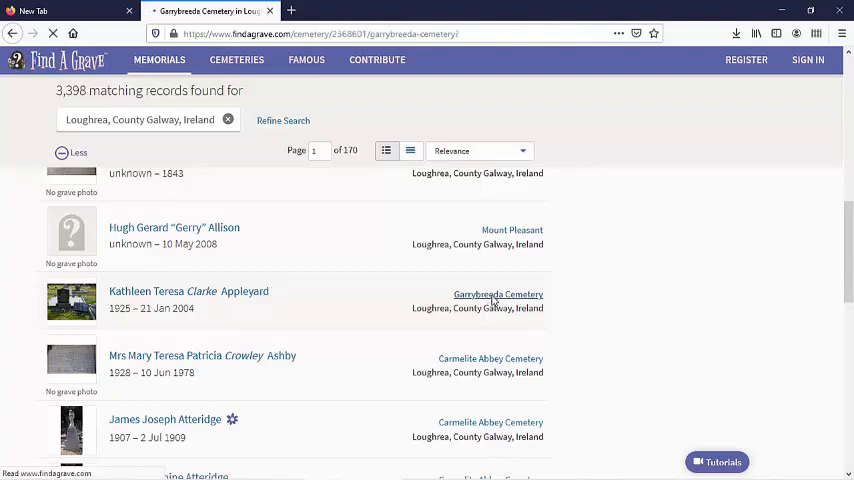
{"action": "left_click", "coordinate": [498, 294]}
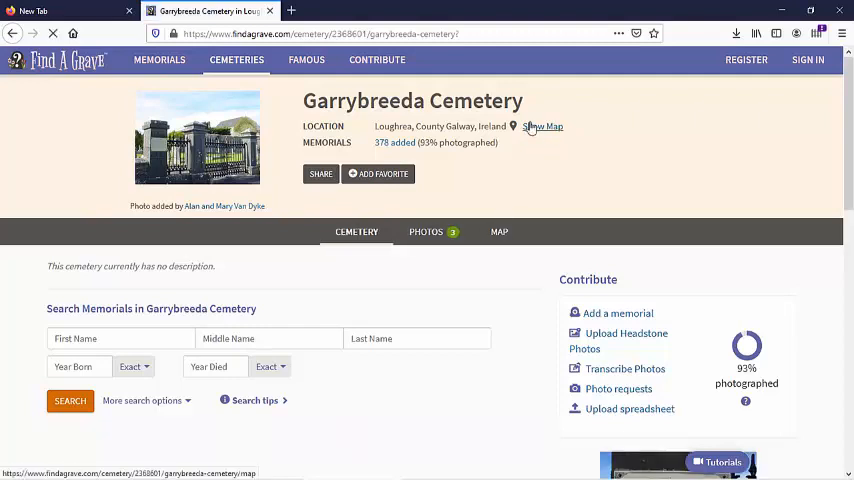
- Show Garrybreeda Cemetery's map and copy its GPS coordinates
{"action": "left_click", "coordinate": [540, 126]}
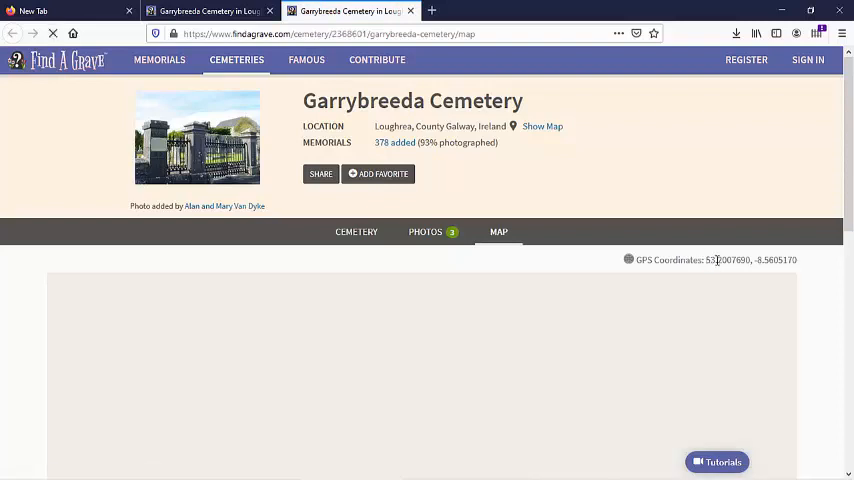
{"action": "double_click", "coordinate": [750, 260]}
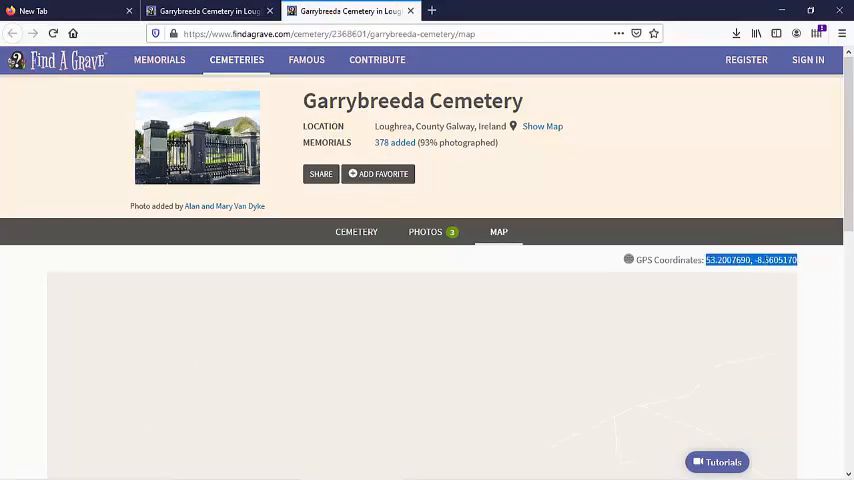
{"action": "right_click", "coordinate": [750, 260]}
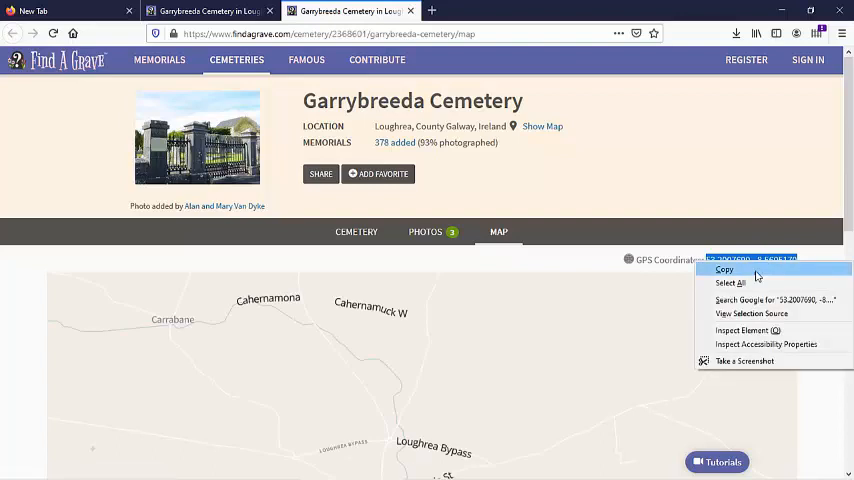
{"action": "left_click", "coordinate": [726, 268]}
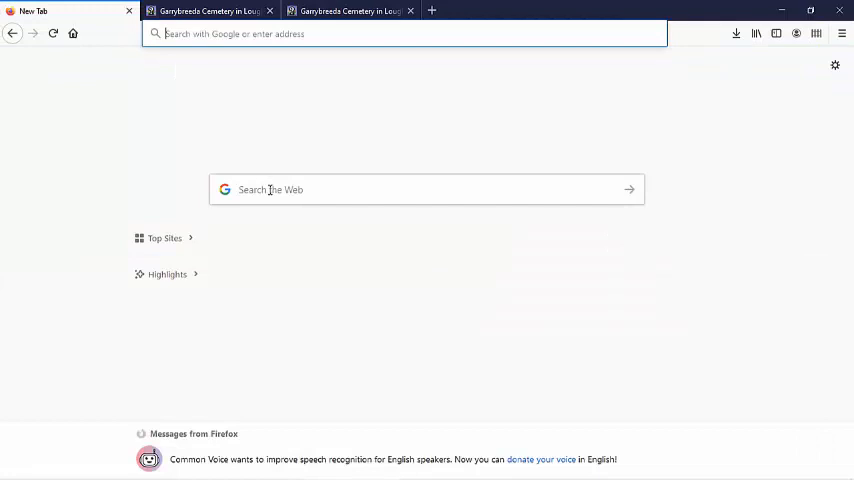
- Search the web for 'bing maps' and open the Maps - Bing result
{"action": "left_click", "coordinate": [426, 188]}
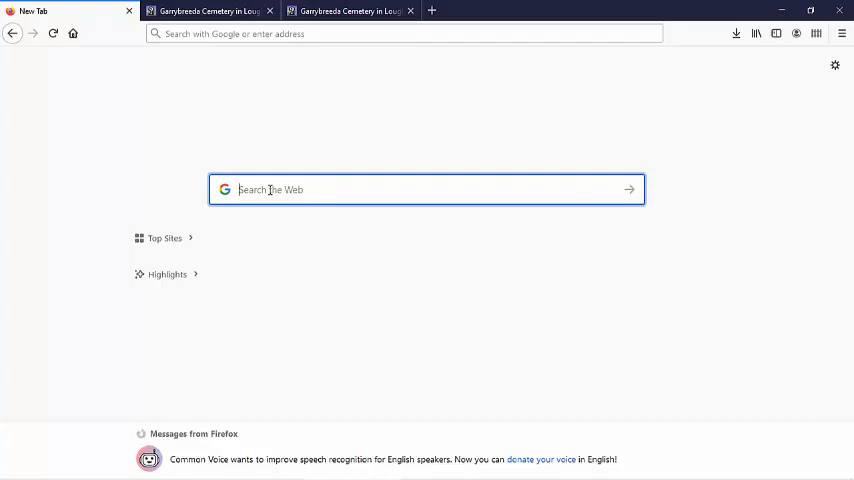
{"action": "type", "text": "bing maps"}
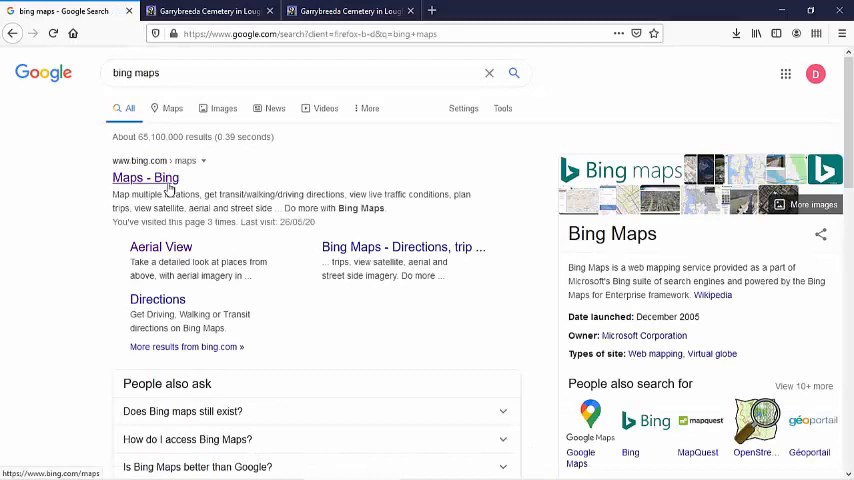
{"action": "left_click", "coordinate": [144, 176]}
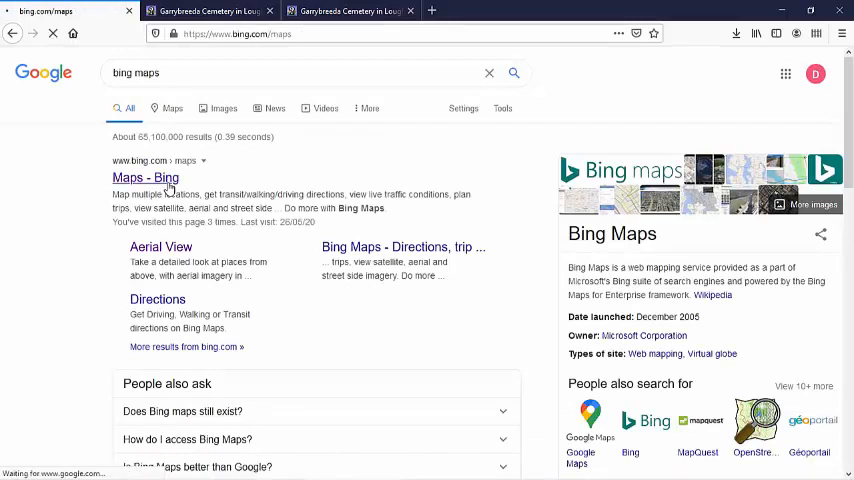
{"action": "left_click", "coordinate": [144, 176]}
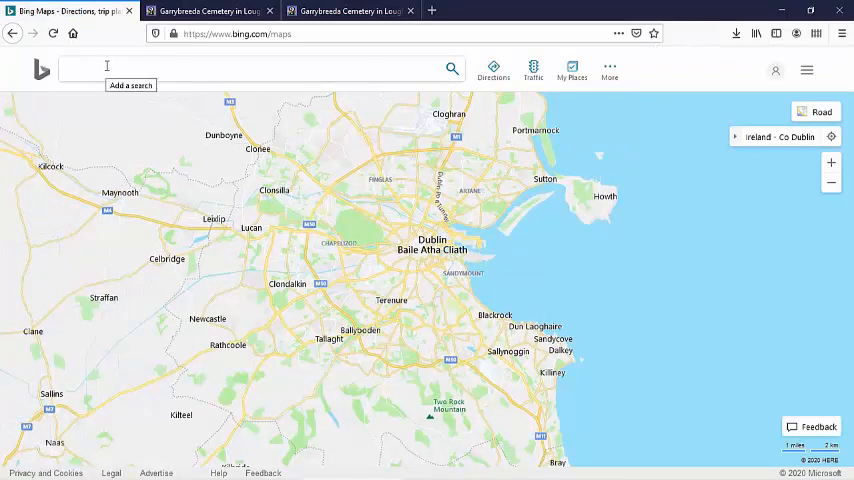
- Paste coordinates 53.2007690, -8.5605170 into Bing Maps search, trim the attribution text, and locate them
{"action": "right_click", "coordinate": [72, 68]}
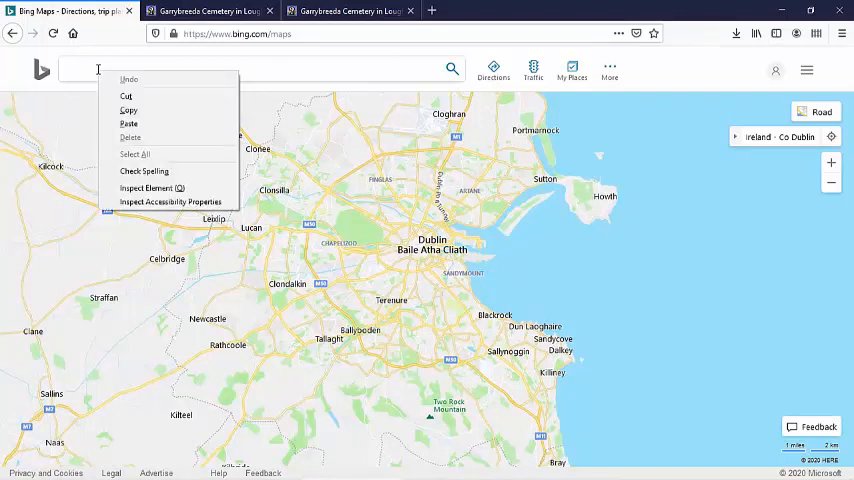
{"action": "left_click", "coordinate": [128, 122]}
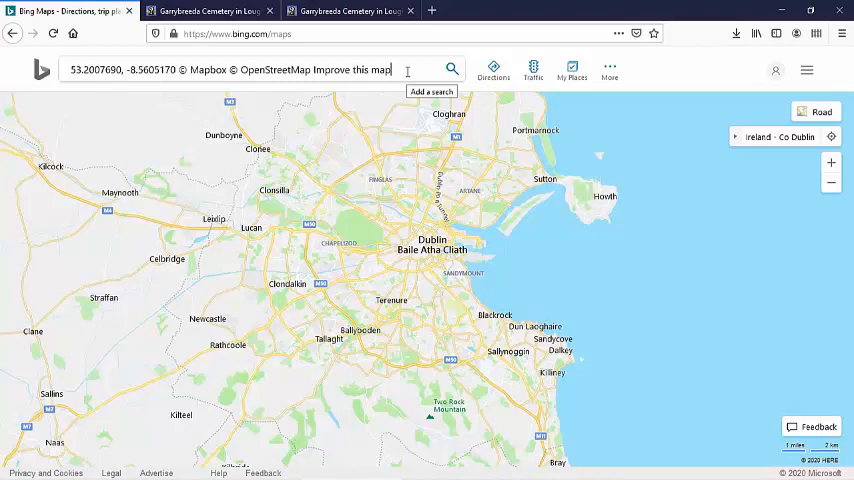
{"action": "key", "text": "Backspace"}
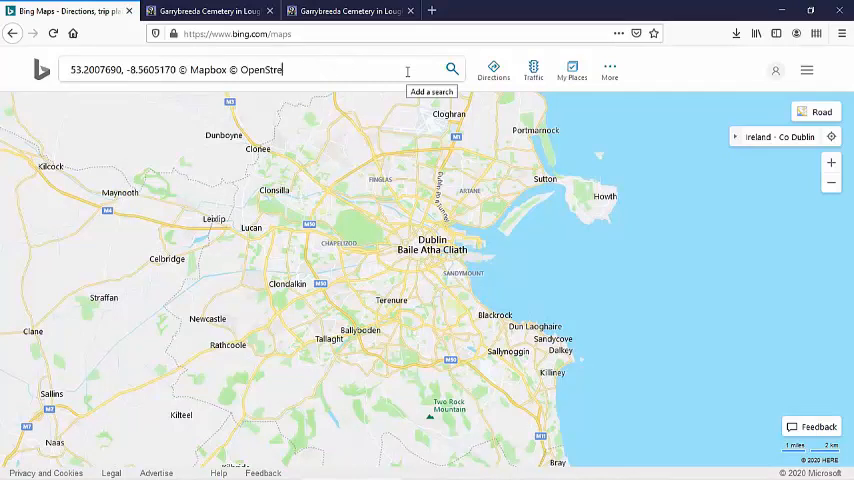
{"action": "key", "text": "Backspace"}
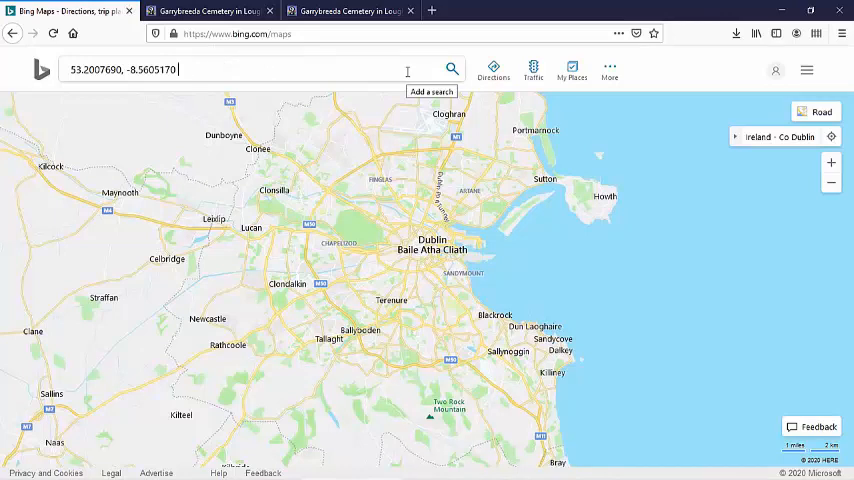
{"action": "mouse_move", "coordinate": [462, 64]}
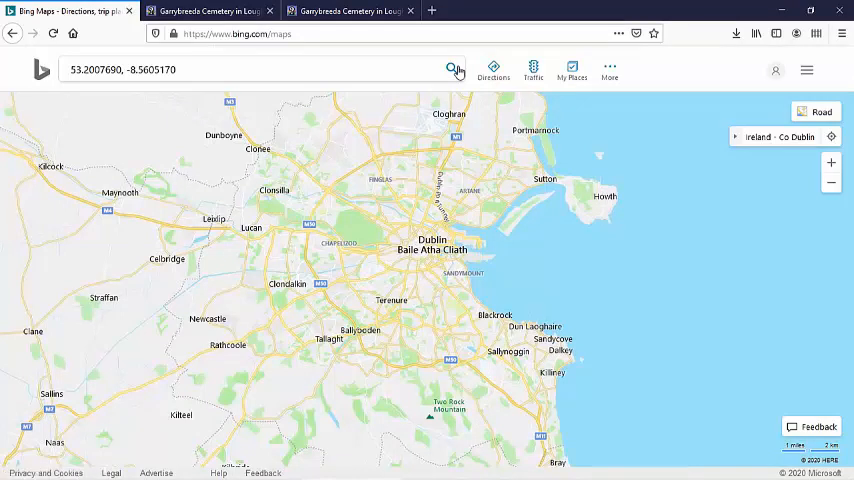
{"action": "left_click", "coordinate": [452, 68]}
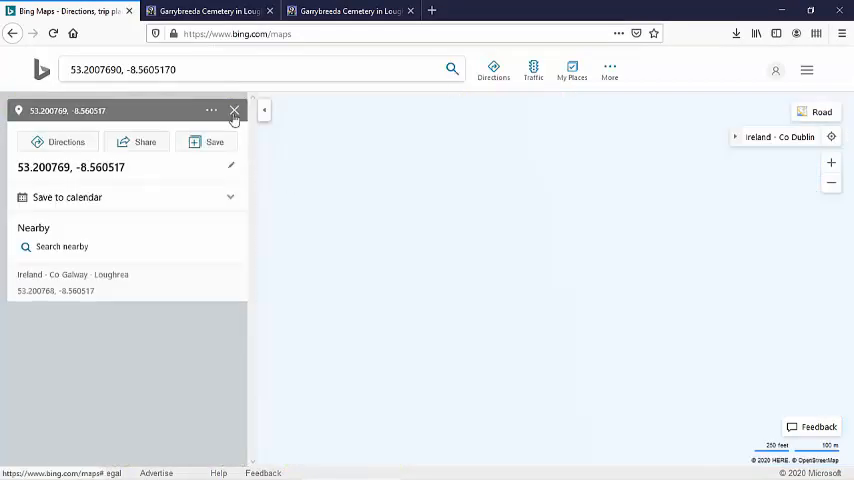
{"action": "left_click", "coordinate": [234, 110]}
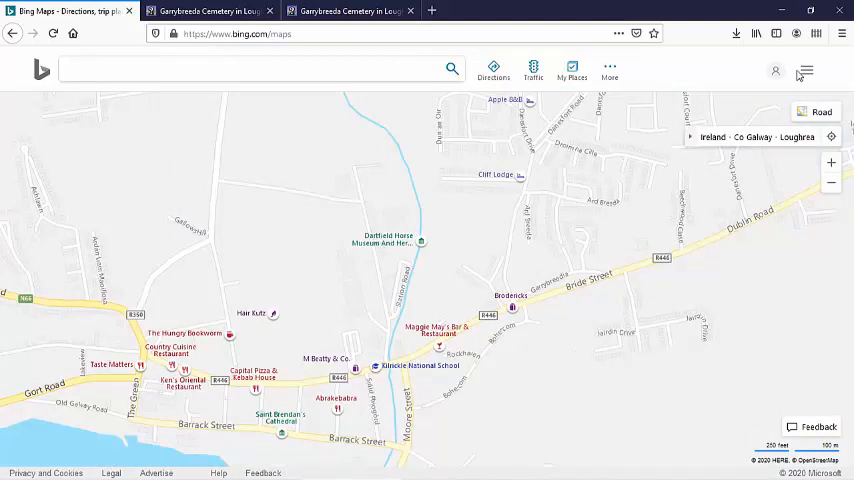
- Switch the Bing Maps style from Road to Aerial imagery over the cemetery
{"action": "left_click", "coordinate": [816, 110]}
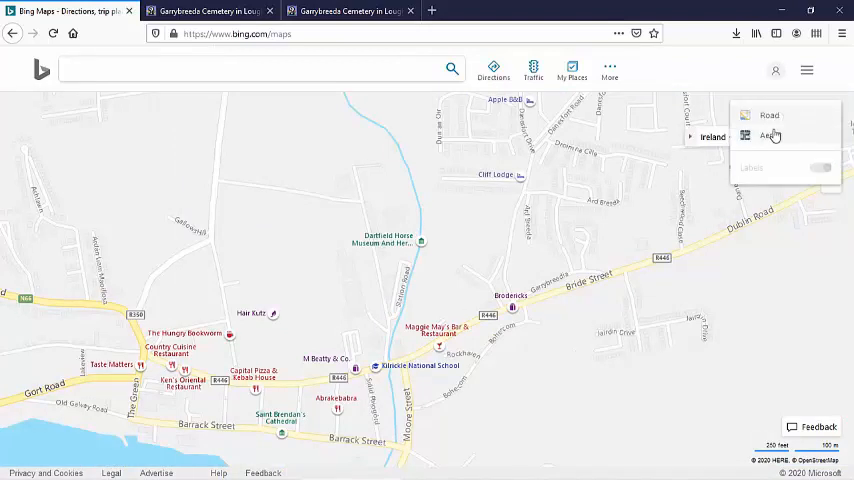
{"action": "left_click", "coordinate": [770, 136]}
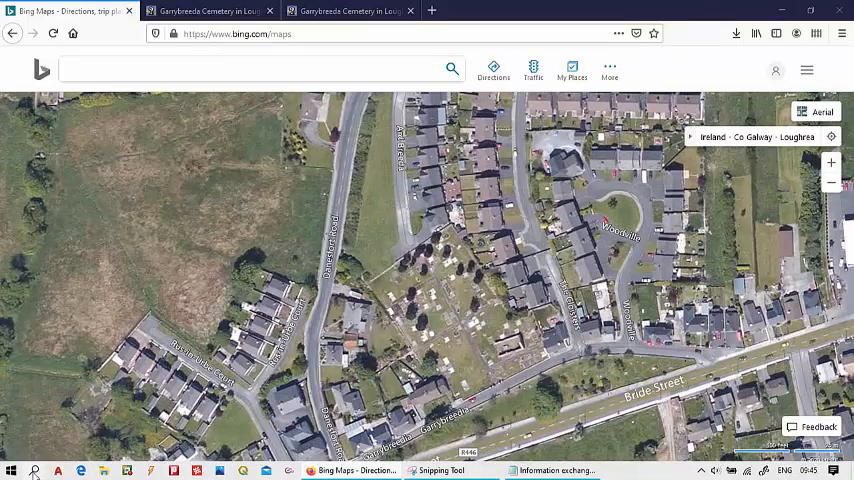
- Launch Snipping Tool from a Start menu search for 'snip' to capture the cemetery aerial view
{"action": "left_click", "coordinate": [12, 468]}
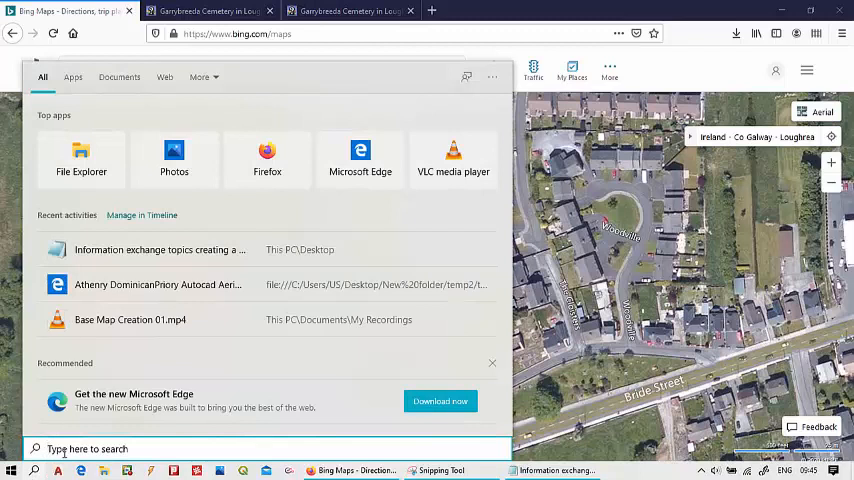
{"action": "type", "text": "snip"}
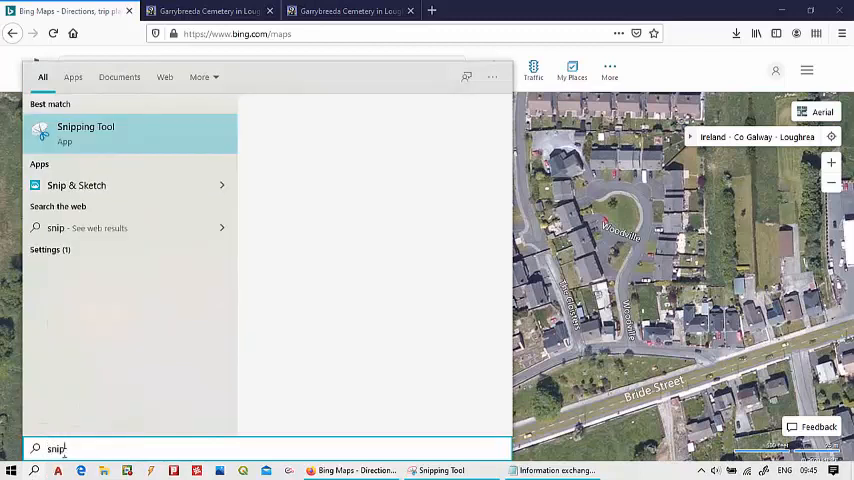
{"action": "left_click", "coordinate": [90, 132]}
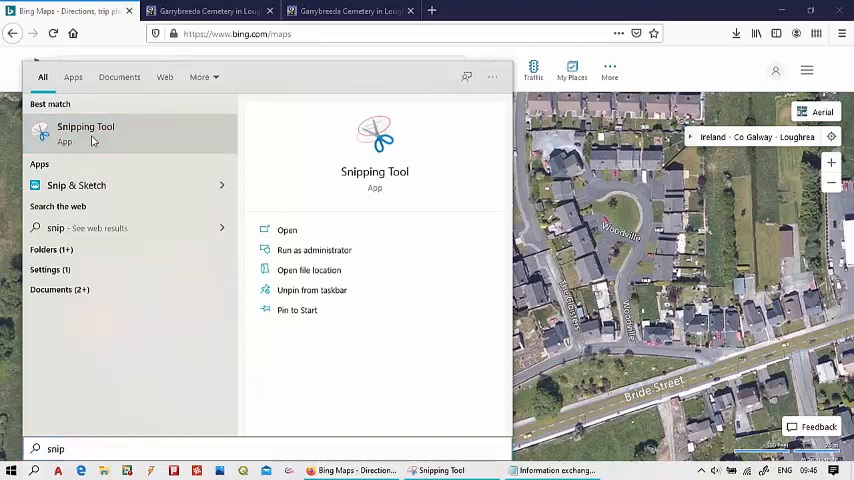
{"action": "left_click", "coordinate": [86, 128]}
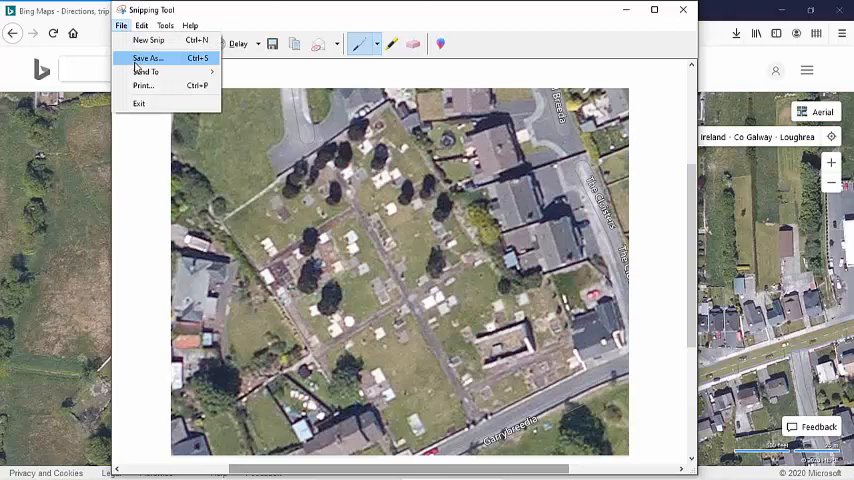
- Begin saving the snip, navigating into Garrybreeda Cemetery > Garrybreeda Aerial
{"action": "left_click", "coordinate": [160, 58]}
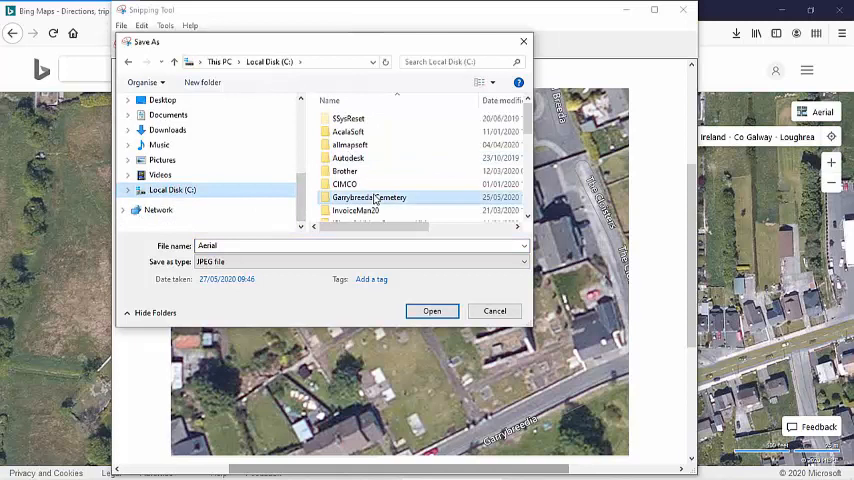
{"action": "left_click", "coordinate": [368, 196]}
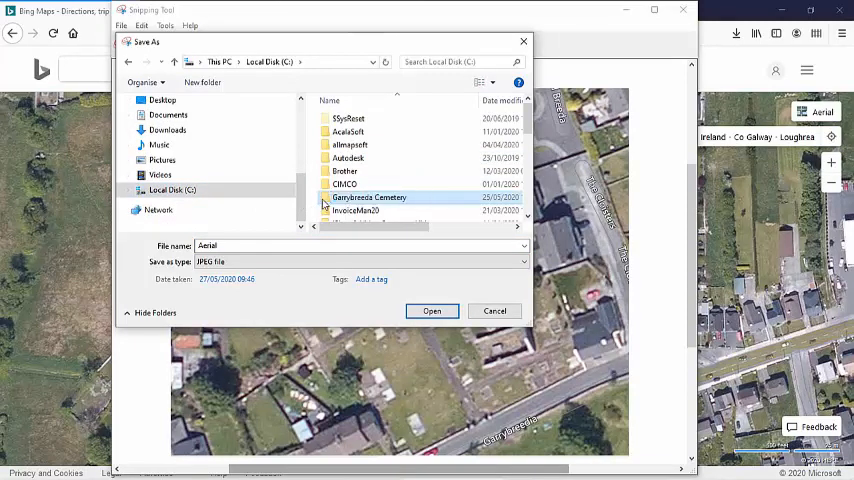
{"action": "double_click", "coordinate": [368, 196]}
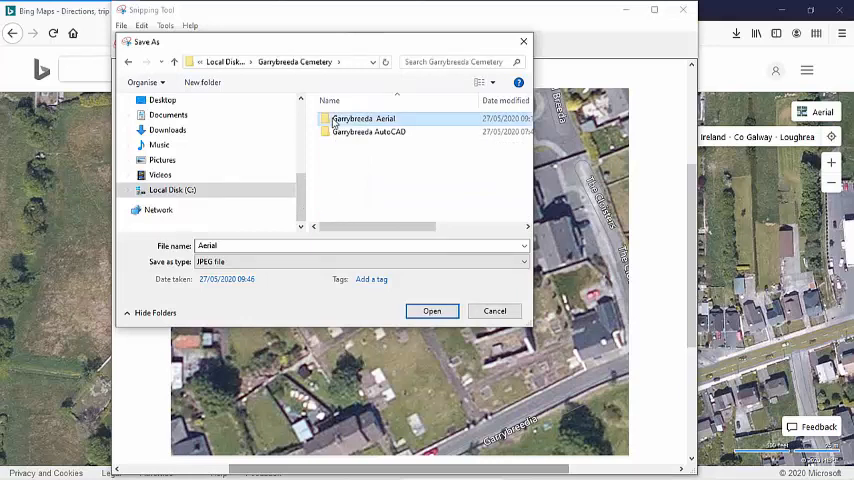
{"action": "double_click", "coordinate": [372, 118]}
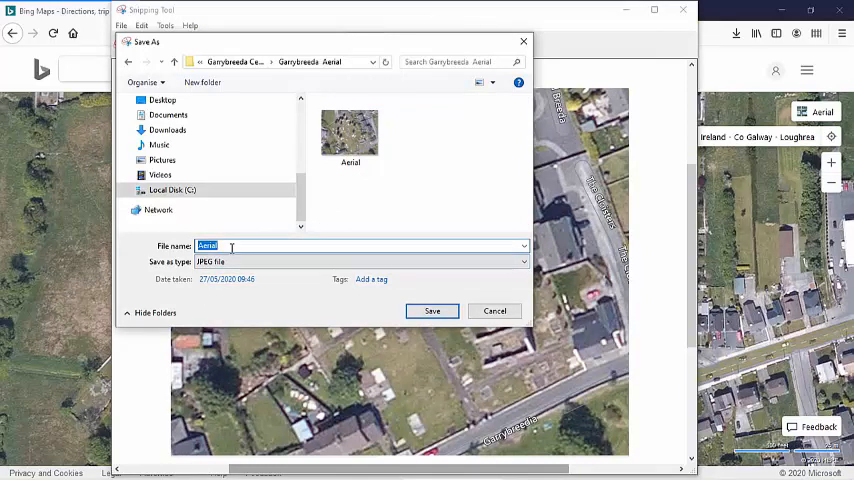
- Name the file, save it as JPEG in Garrybreeda Aerial, and close Snipping Tool
{"action": "left_click", "coordinate": [230, 246]}
{"action": "type", "text": " 01"}
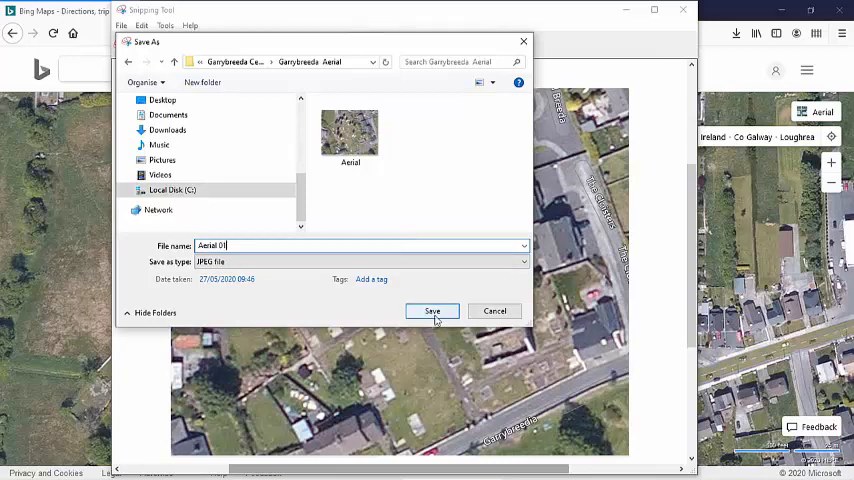
{"action": "left_click", "coordinate": [432, 312]}
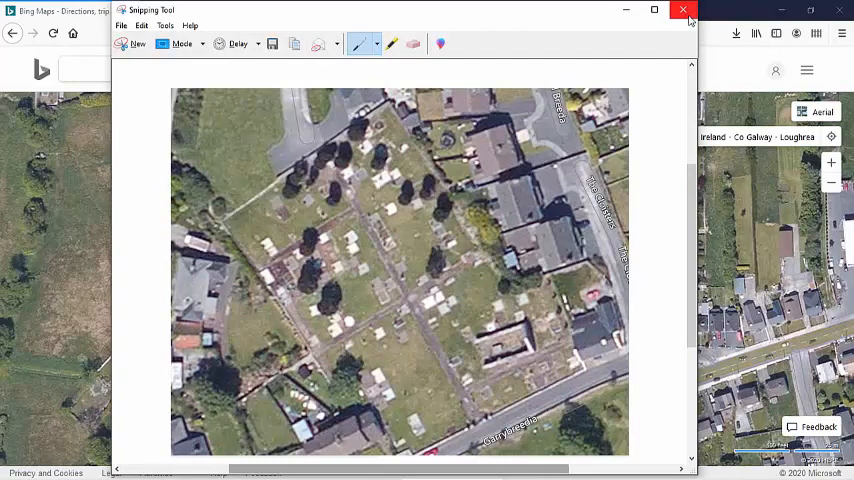
{"action": "left_click", "coordinate": [680, 12]}
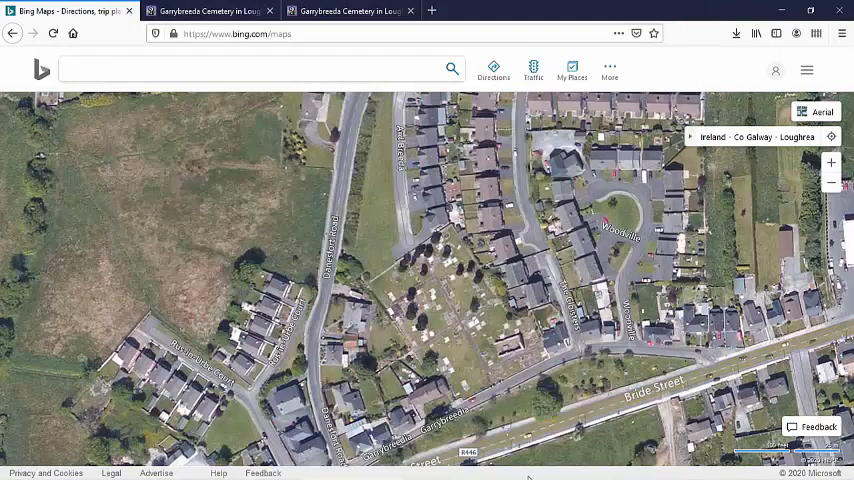